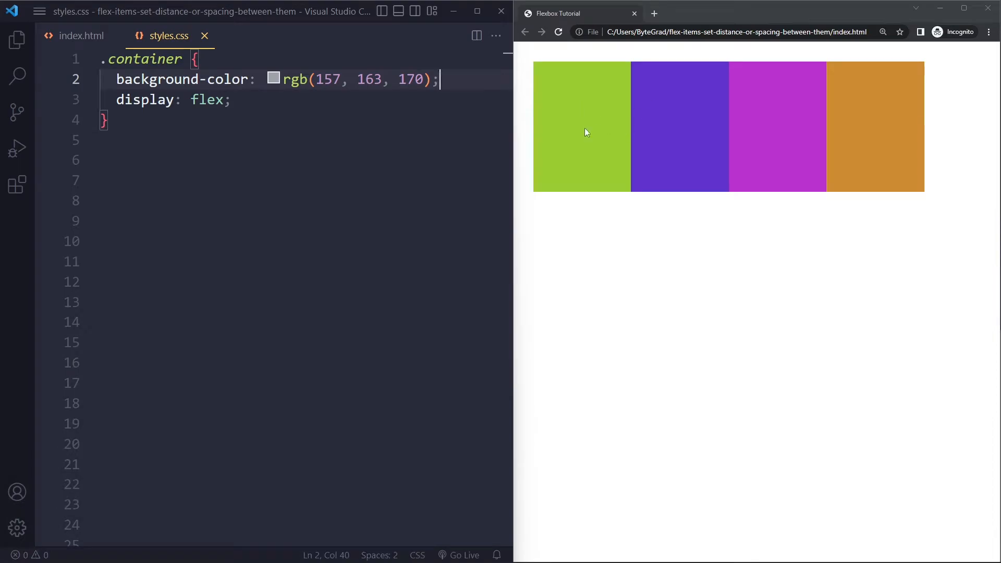
mouse_move(660, 177)
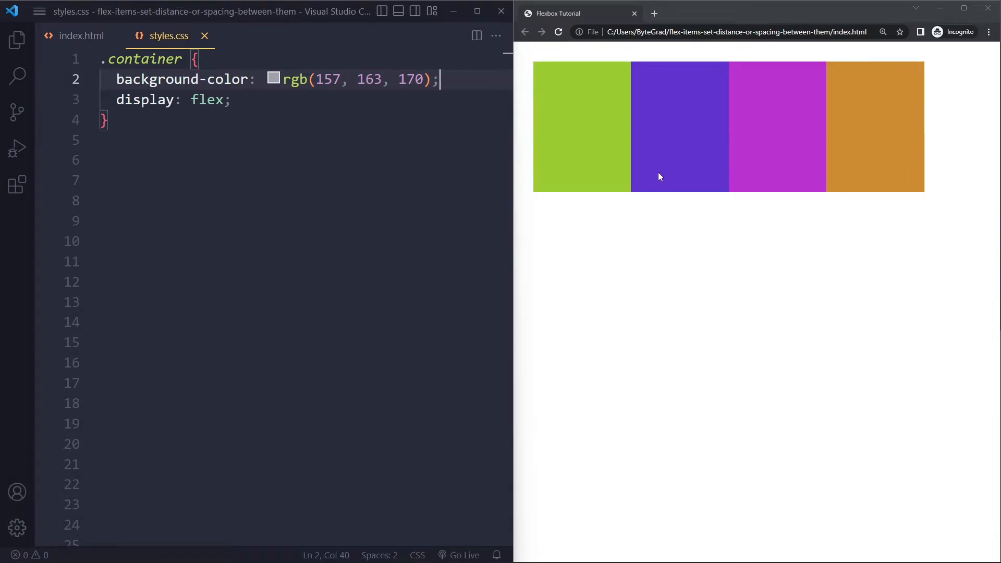
mouse_move(652, 128)
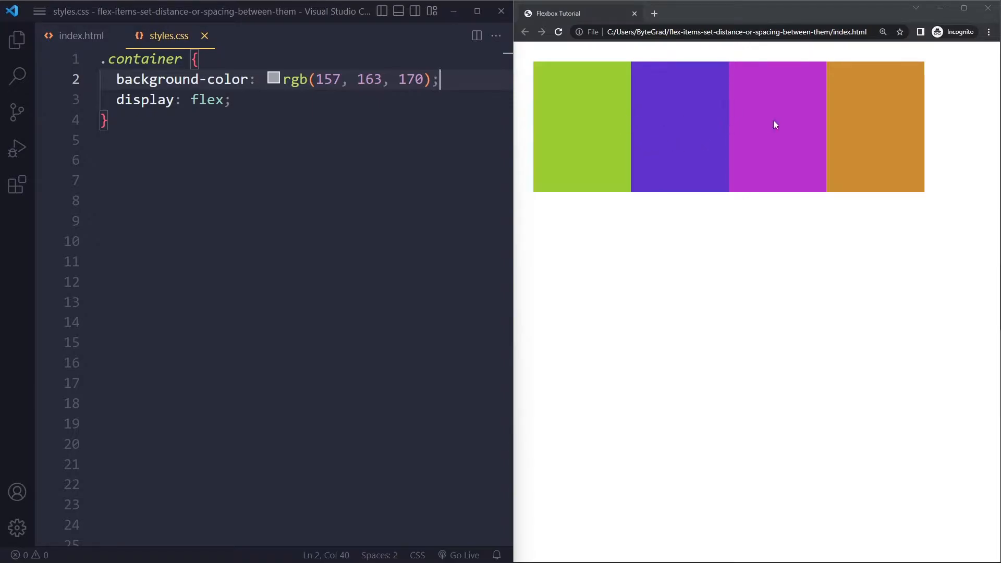
Add 'column-gap: 10px;' below display: flex in .container and reload the browser page.
left_click(217, 99)
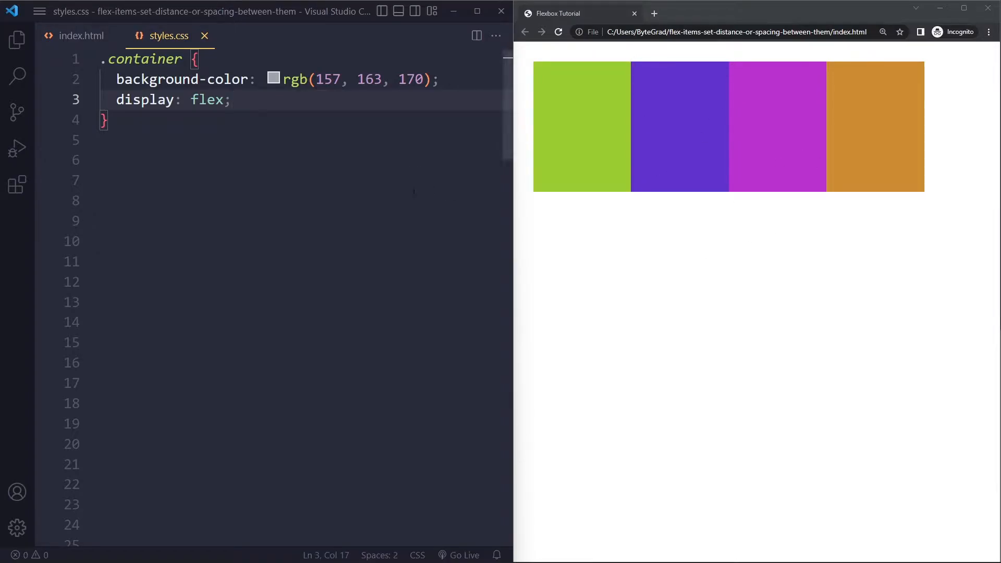
type("column-gap:")
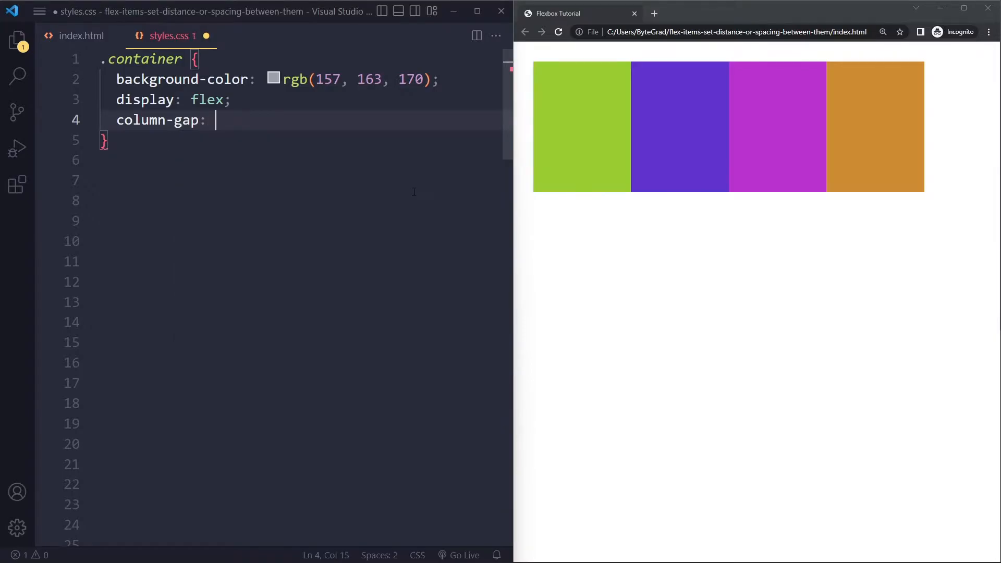
type("10px;")
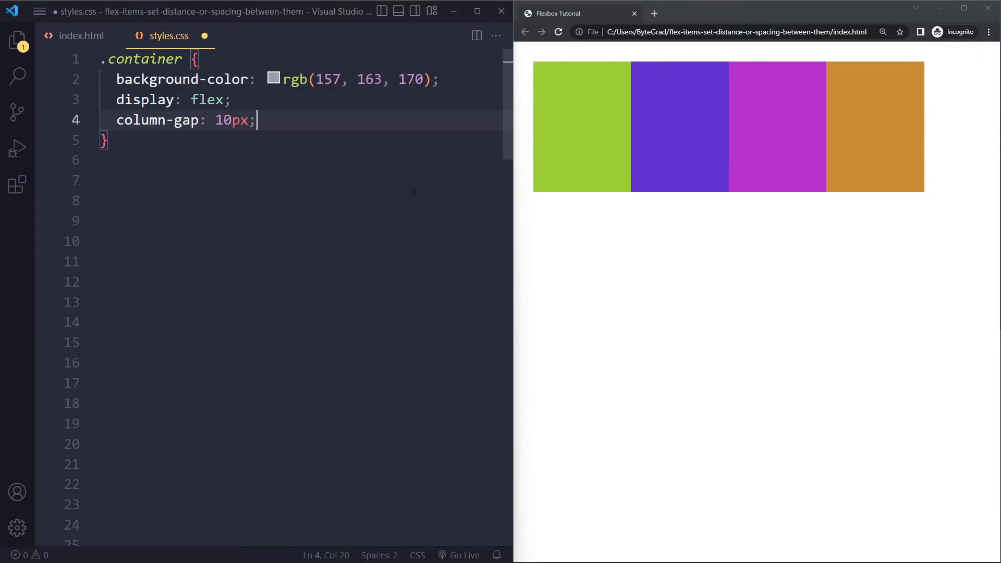
left_click(558, 32)
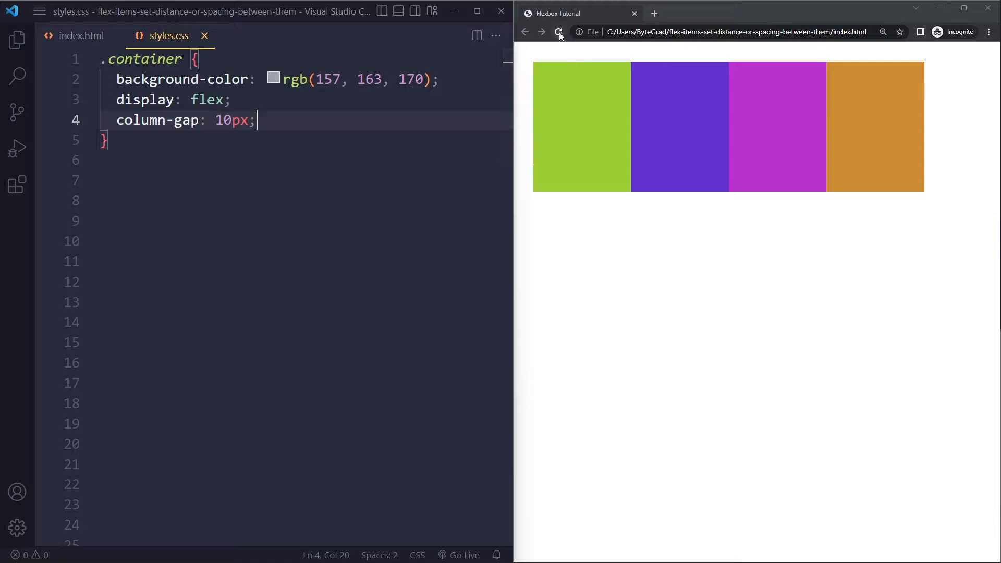
left_click(558, 31)
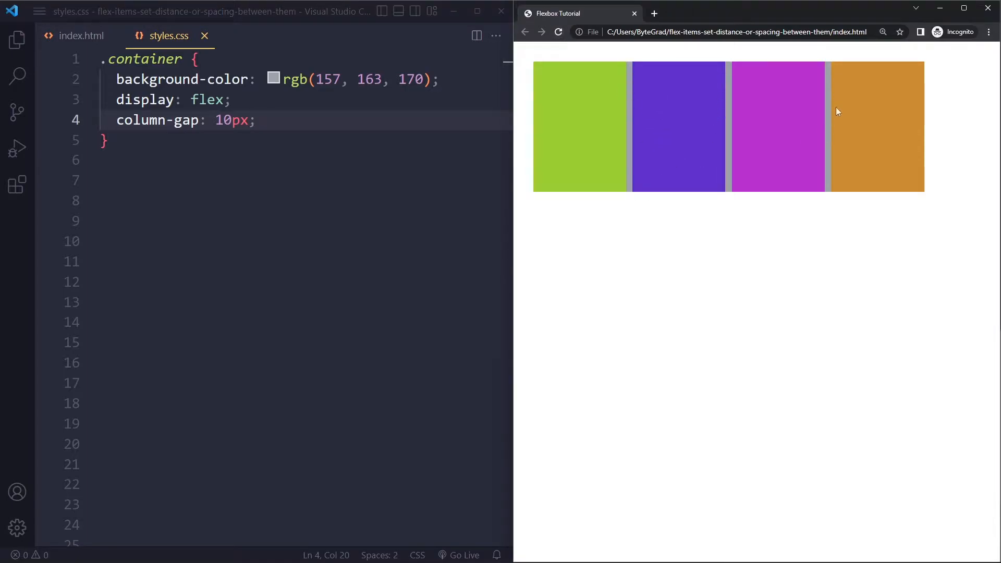
mouse_move(719, 139)
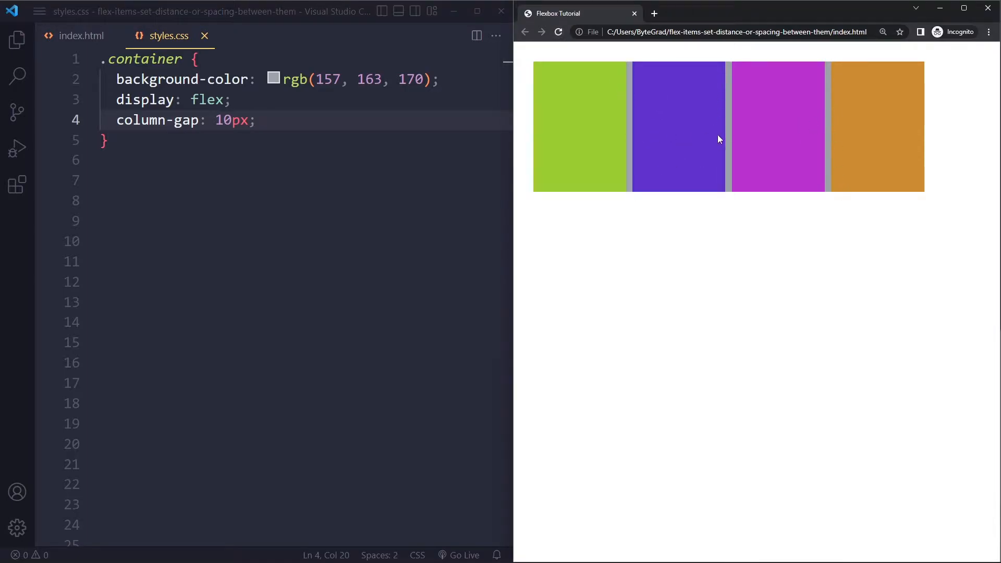
mouse_move(854, 114)
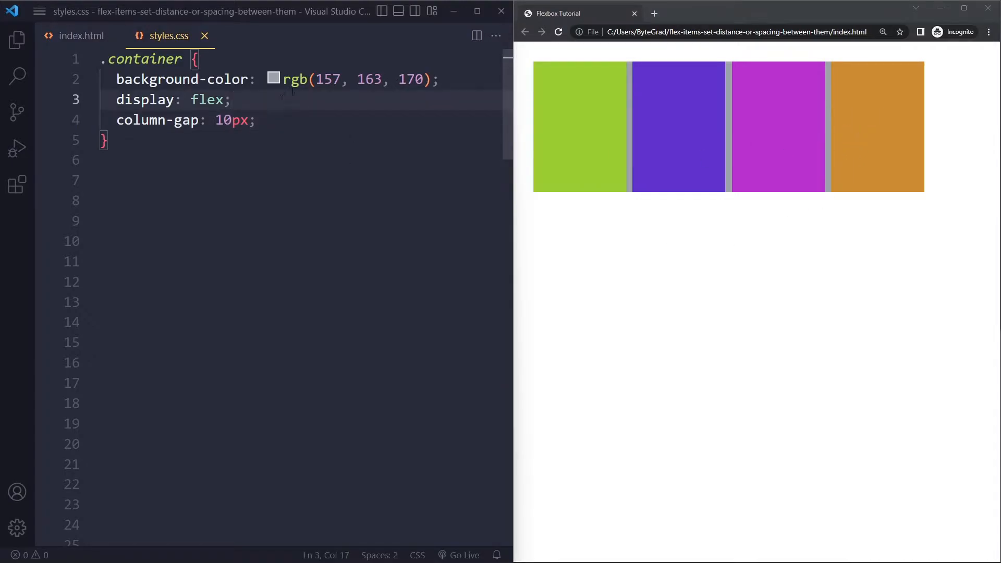
Add 'flex-wrap: wrap' to .container using the flex-wrap autocomplete suggestion.
type("flex-wra")
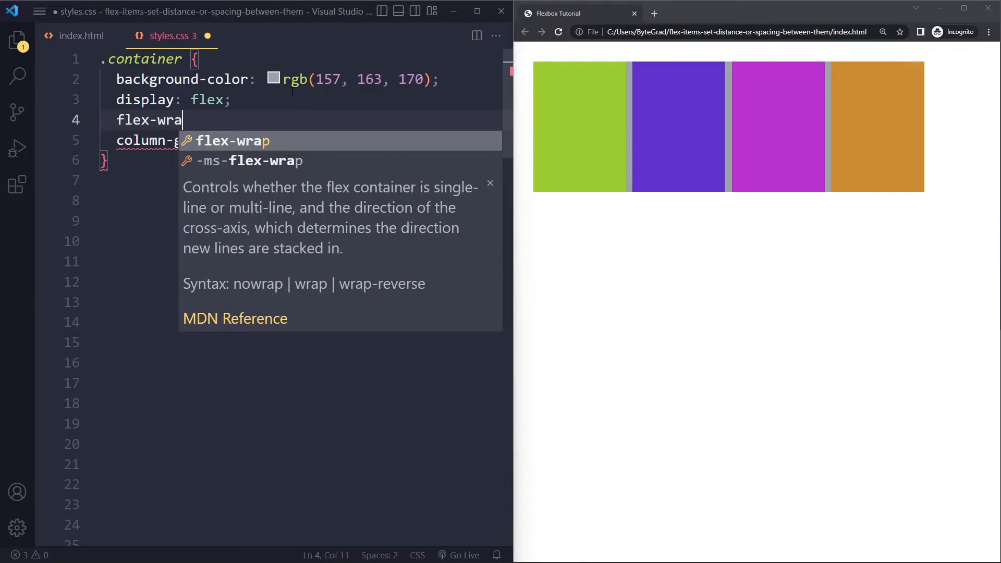
key("Tab")
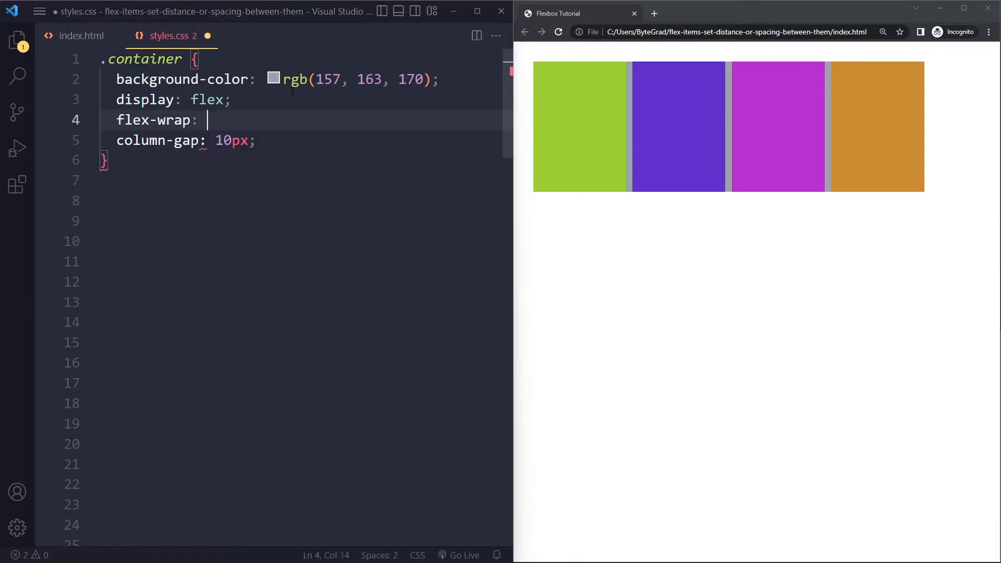
type("wrap;")
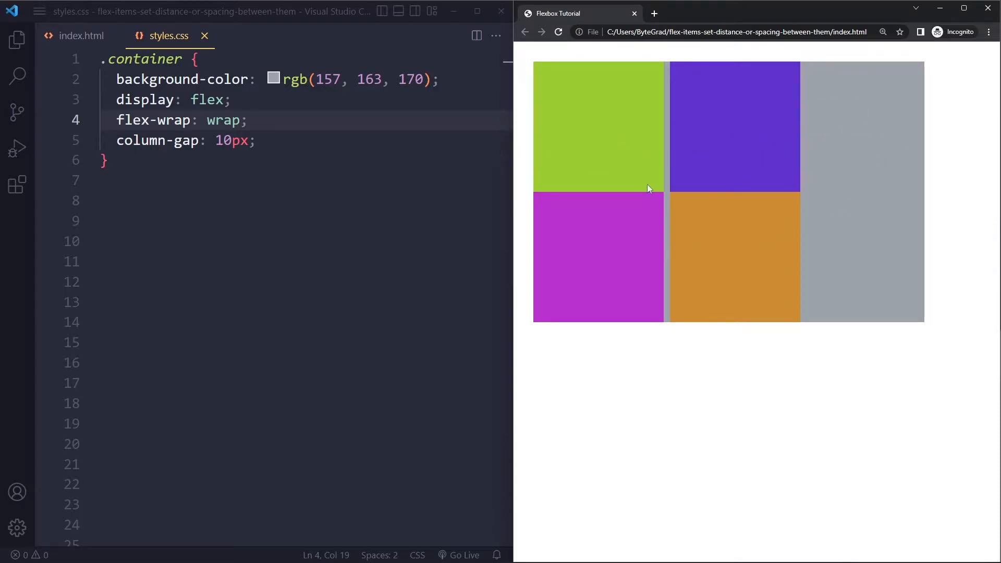
mouse_move(671, 71)
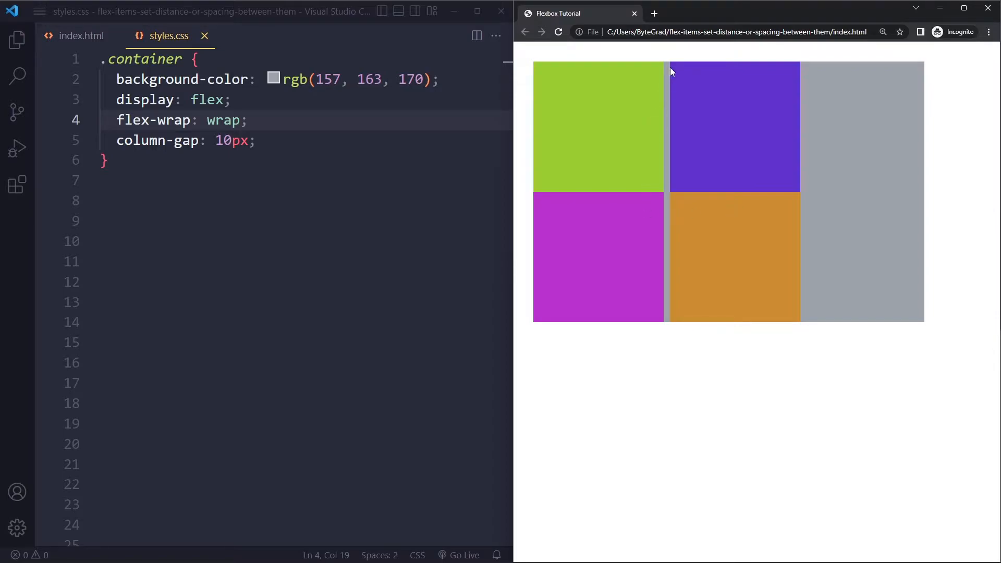
mouse_move(666, 62)
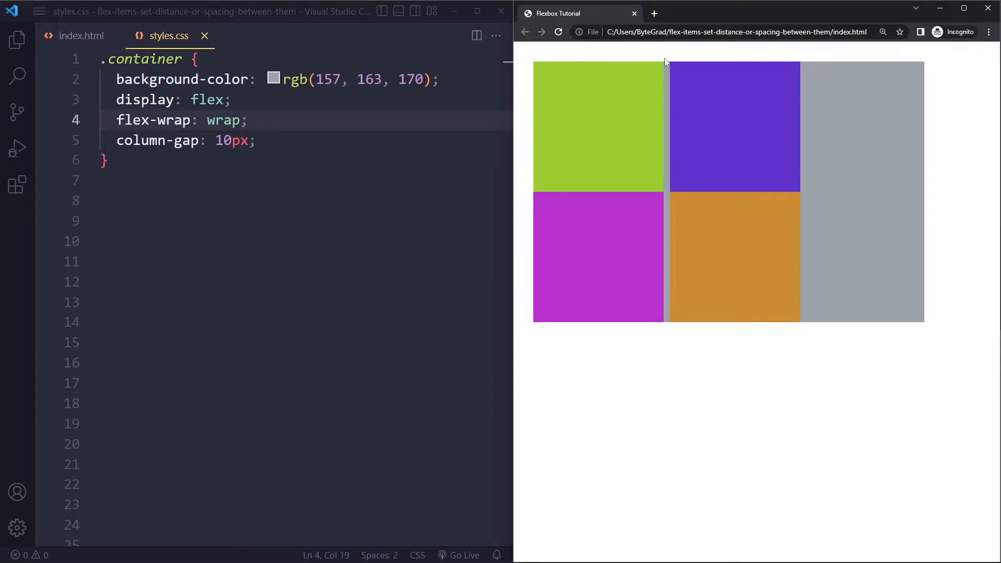
mouse_move(616, 198)
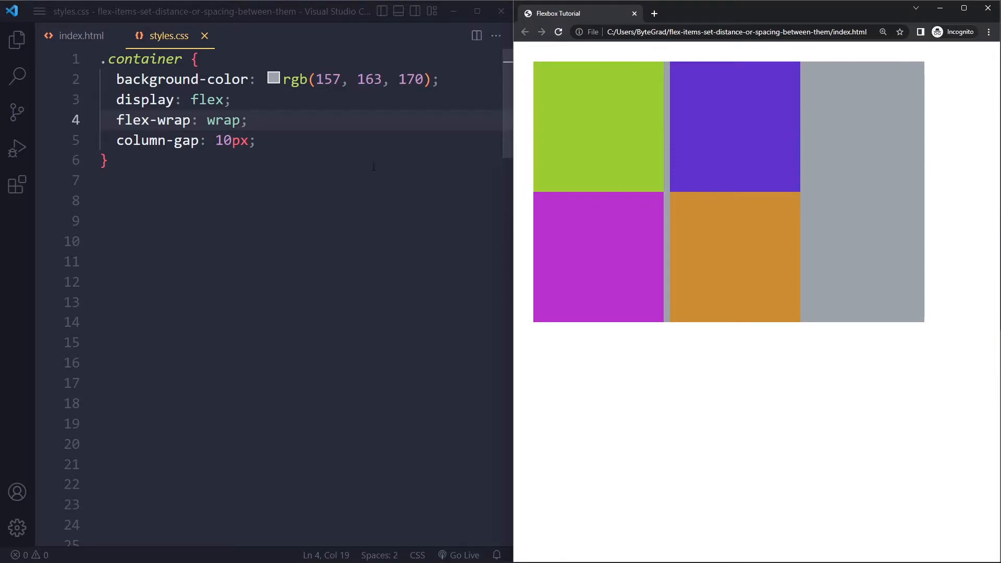
Add 'row-gap: 10px;' below column-gap in the .container rule.
type("row-gap: 10px")
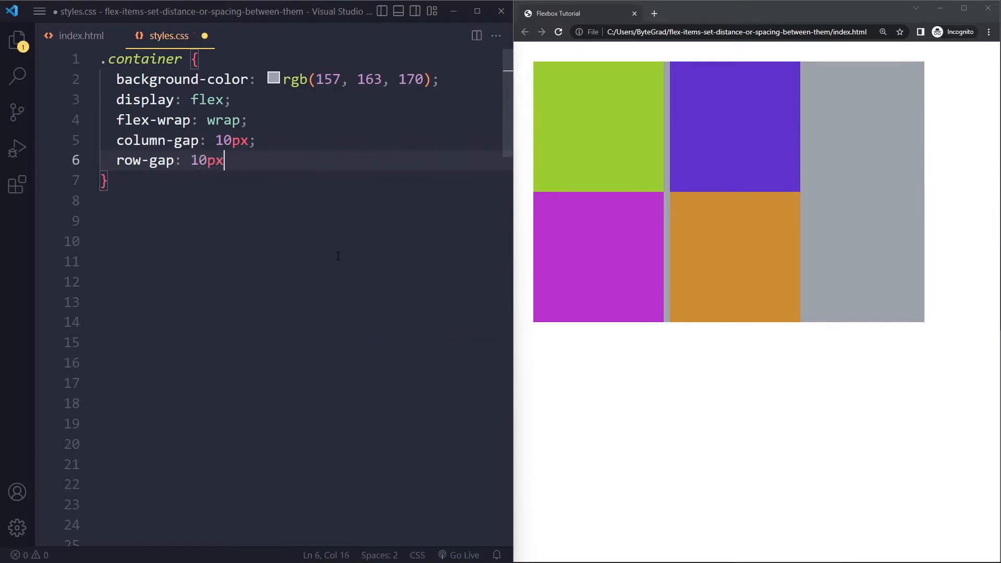
type(";")
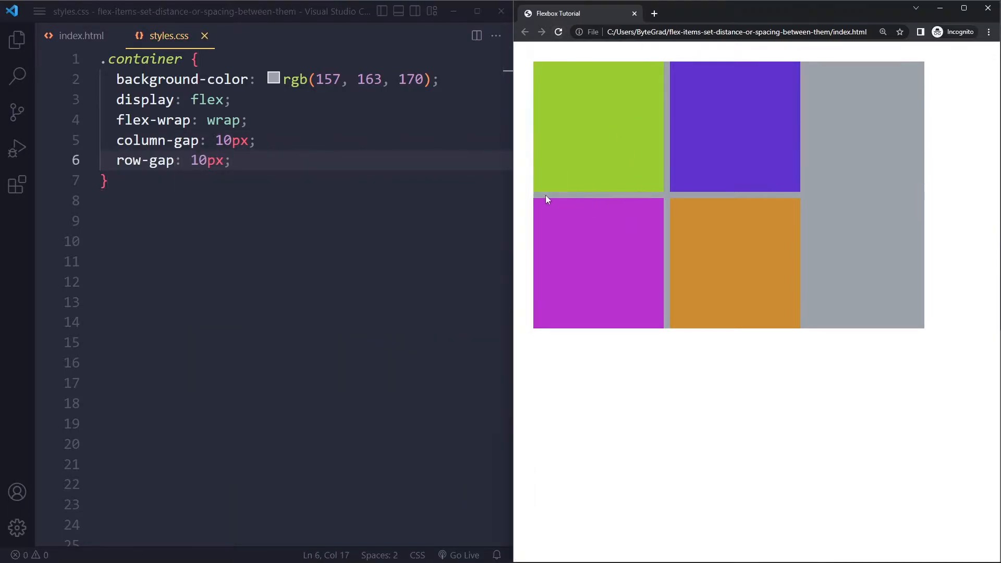
mouse_move(710, 197)
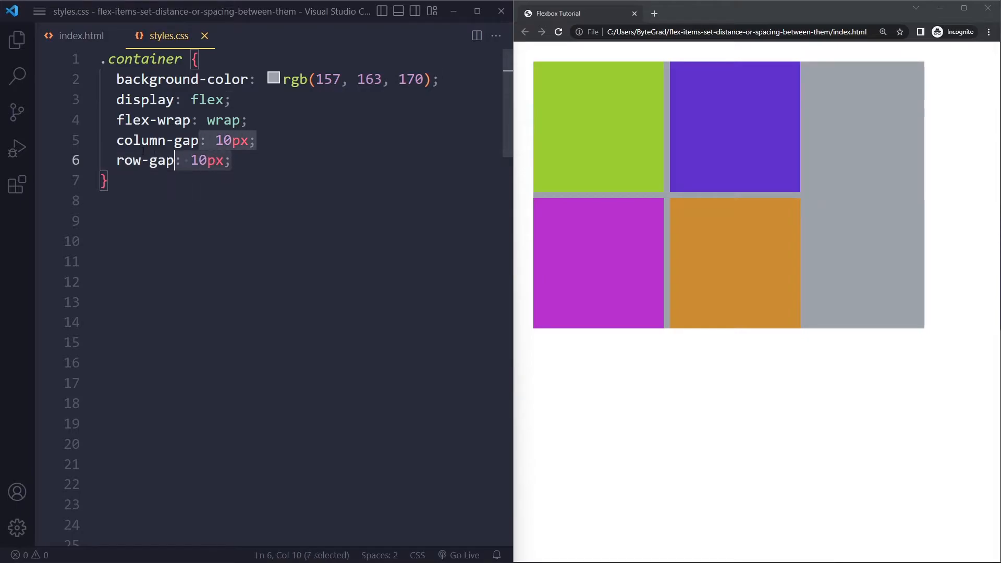
Replace column-gap and row-gap with 'gap: 10px;', then delete that gap line.
type("ga")
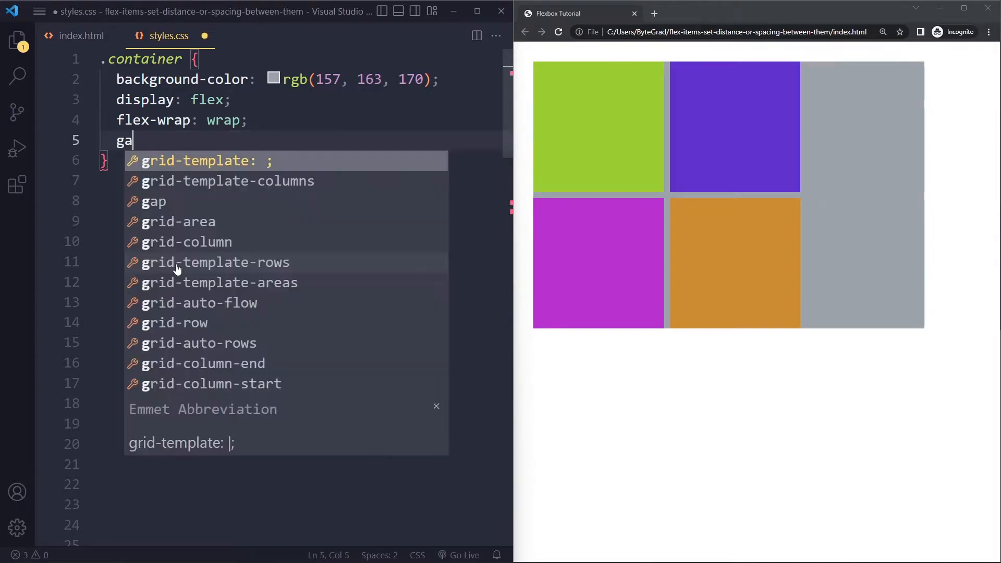
type("p: 10px;")
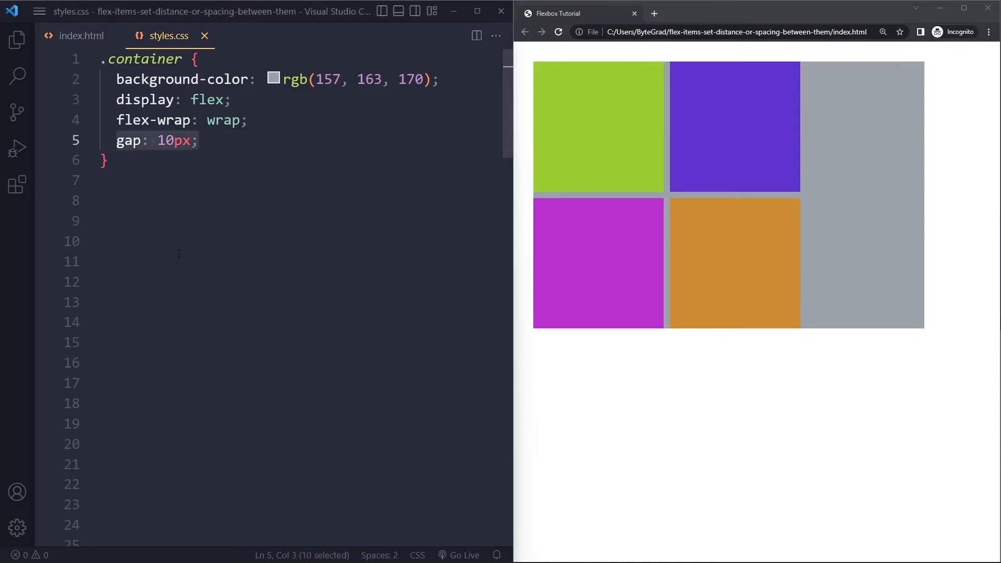
key("Delete")
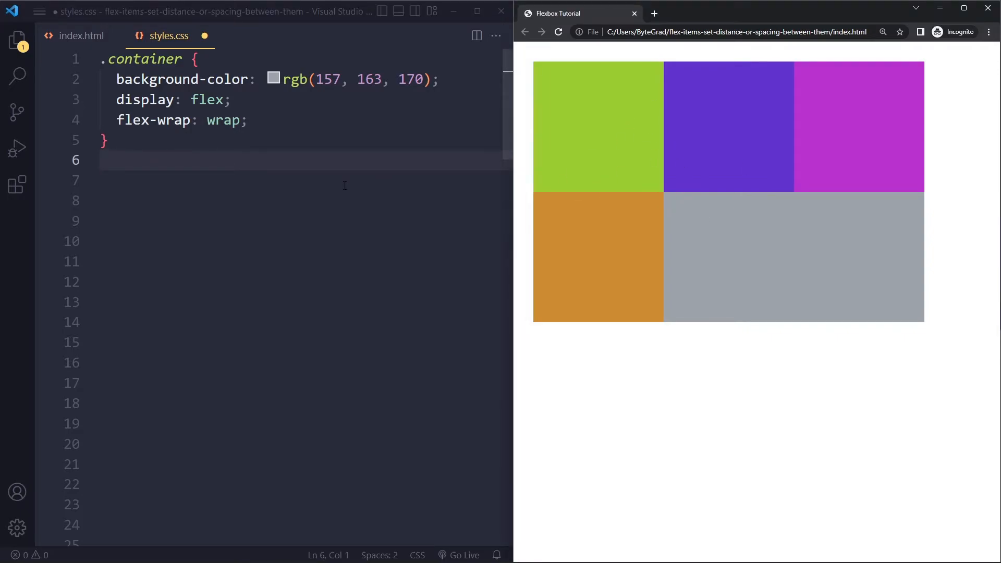
Try a 5px margin rule for .box, then delete the whole .box rule.
type(".box {")
left_click(304, 200)
type("margin: 5px;")
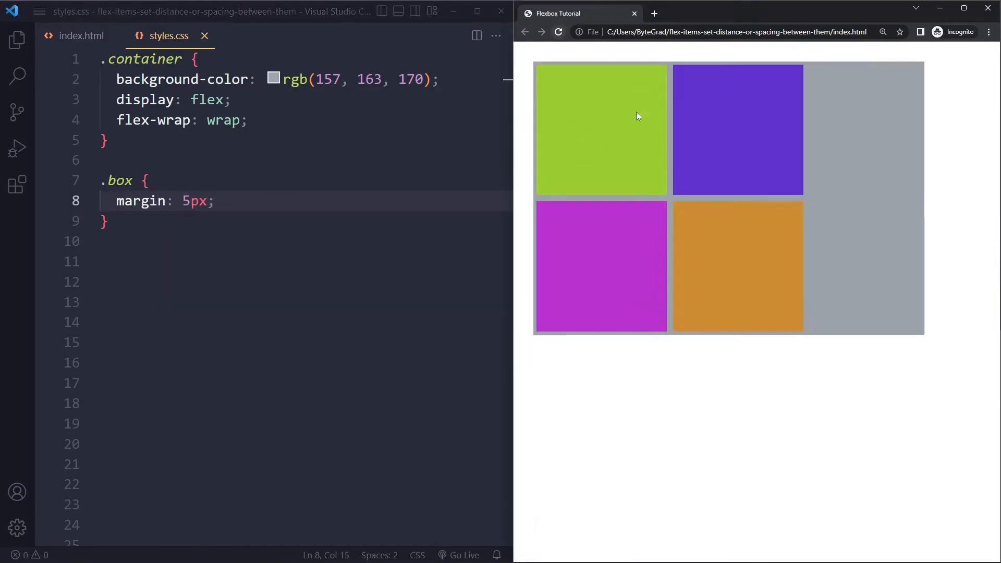
mouse_move(607, 89)
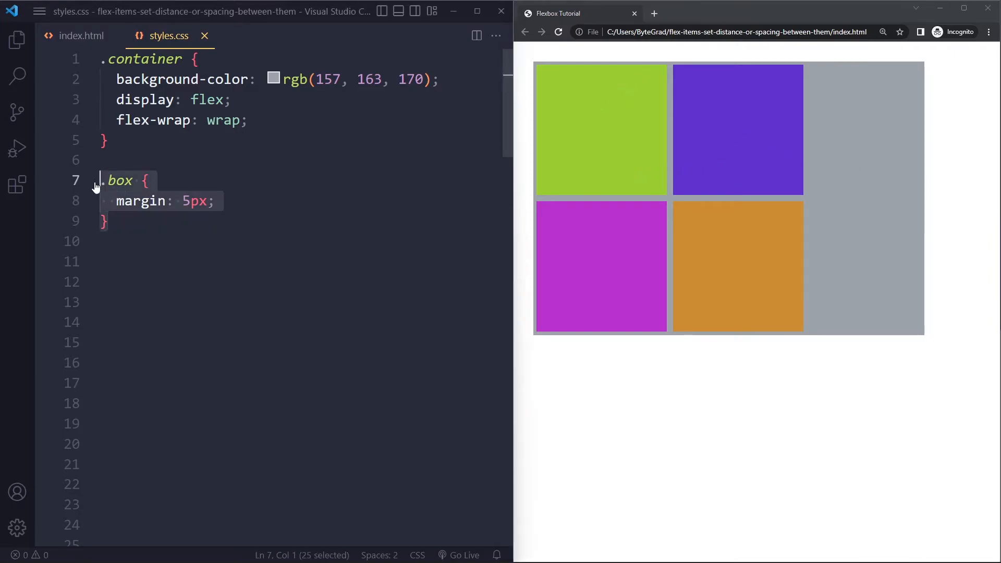
key("Delete")
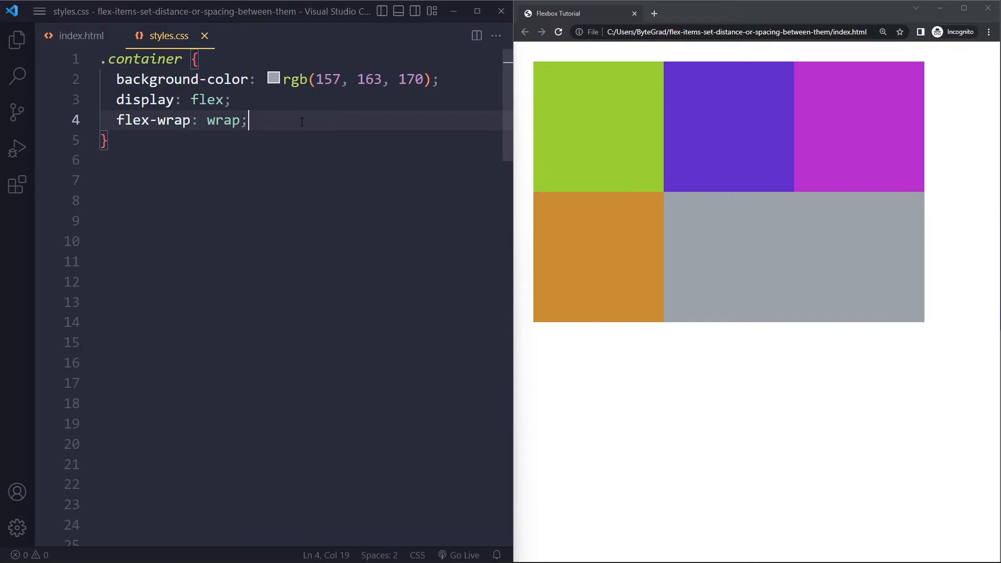
Add 'gap: 10px;' to .container, reload the browser, and begin a new line in the rule.
type("gap: 10px")
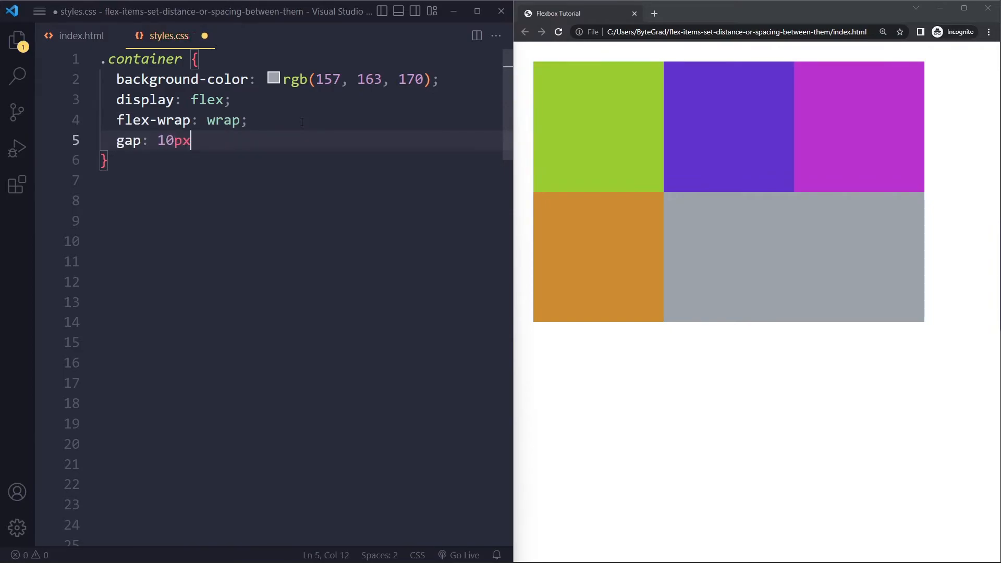
type(";")
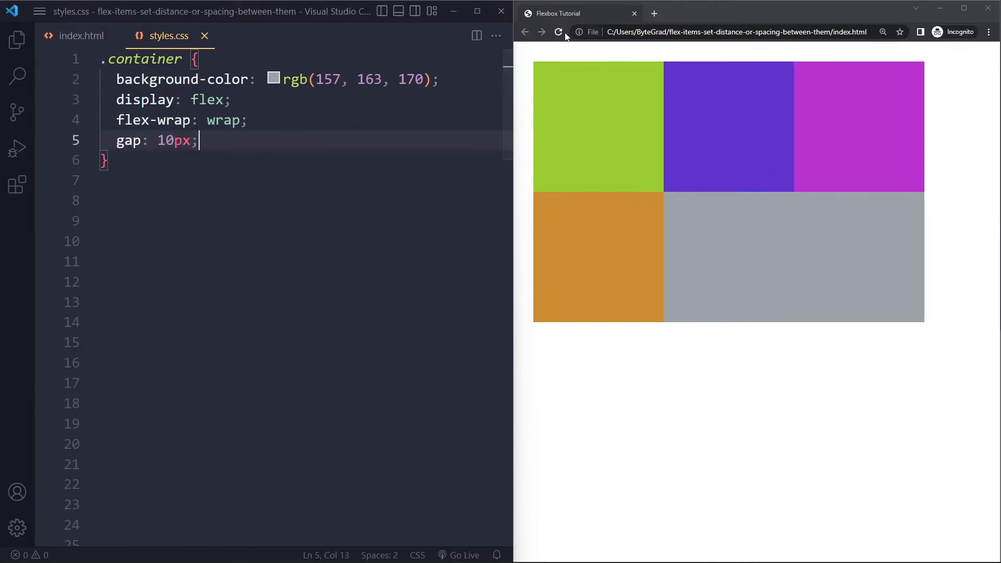
left_click(558, 32)
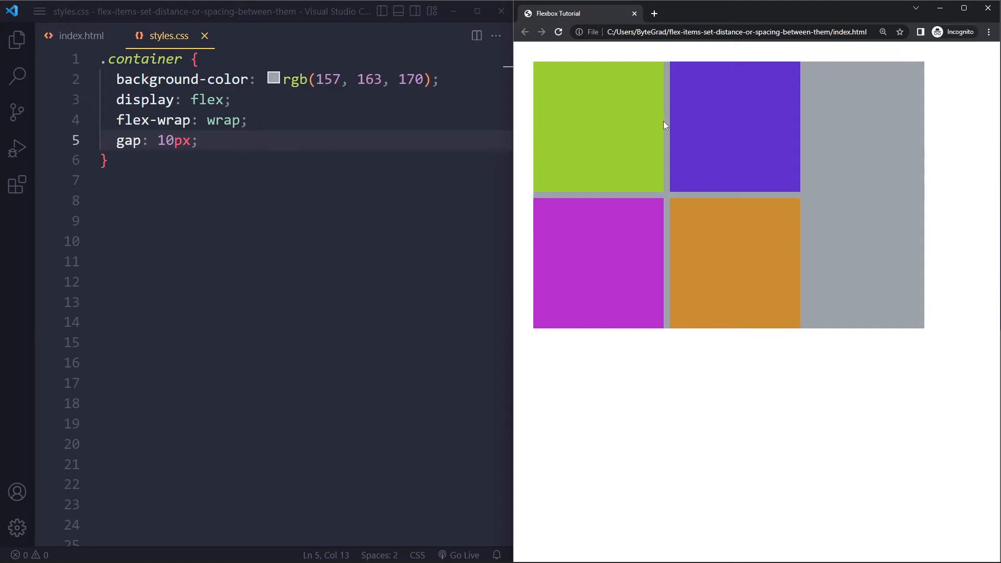
mouse_move(631, 250)
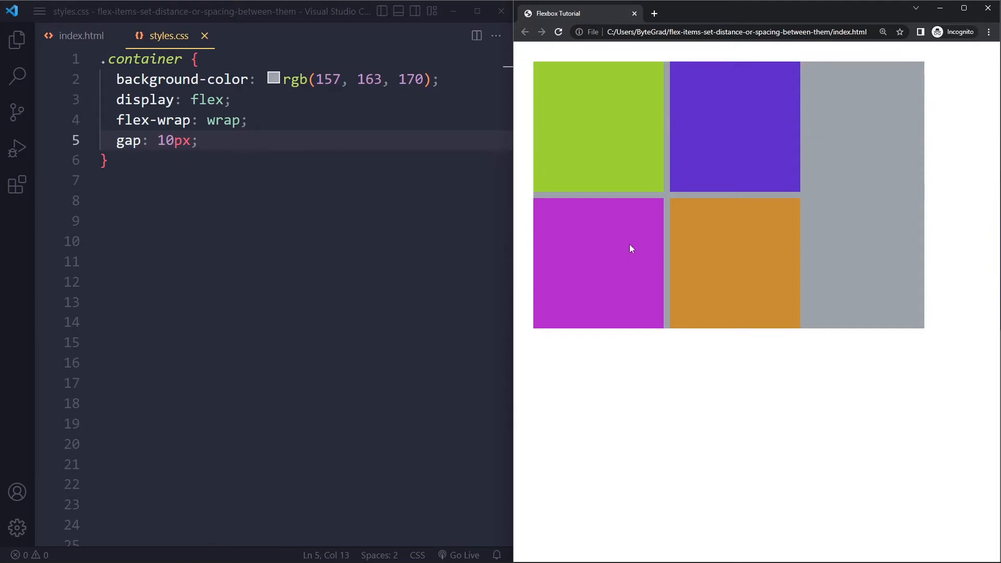
mouse_move(666, 141)
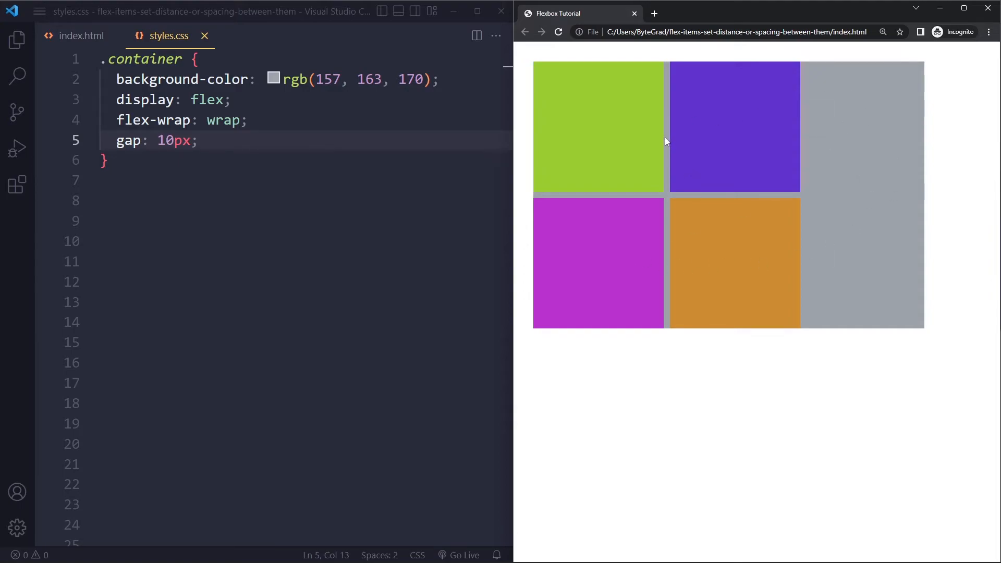
mouse_move(790, 137)
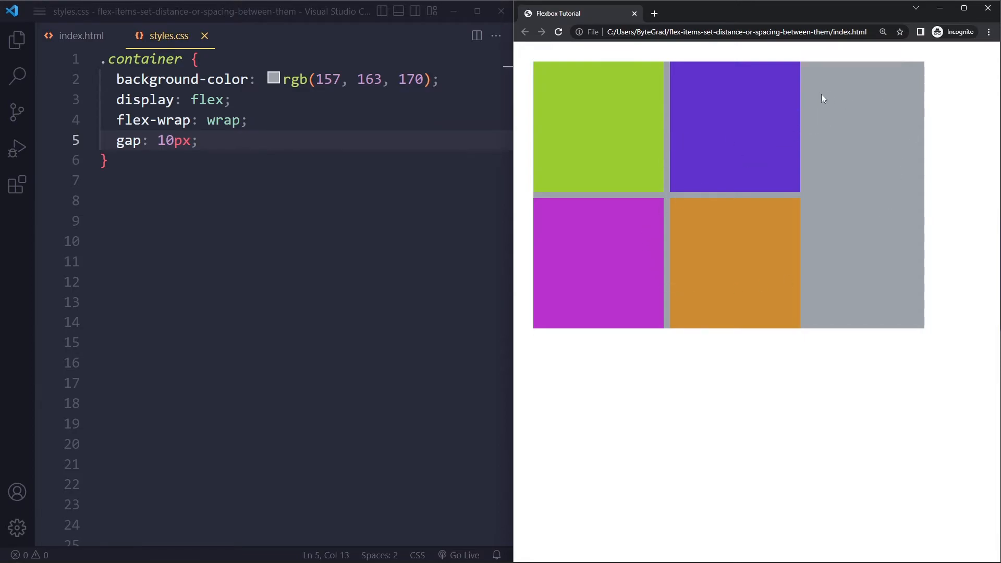
mouse_move(586, 100)
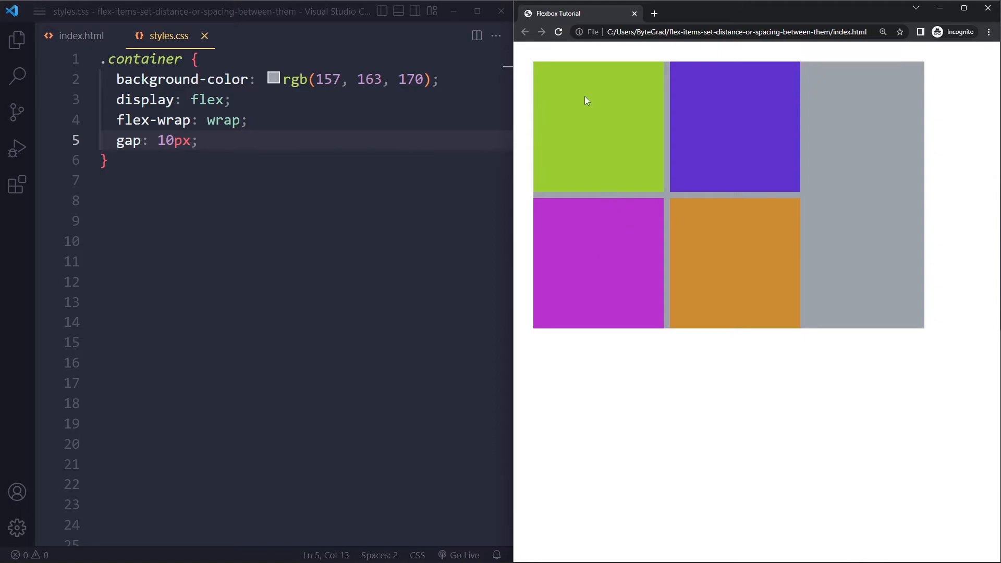
mouse_move(531, 63)
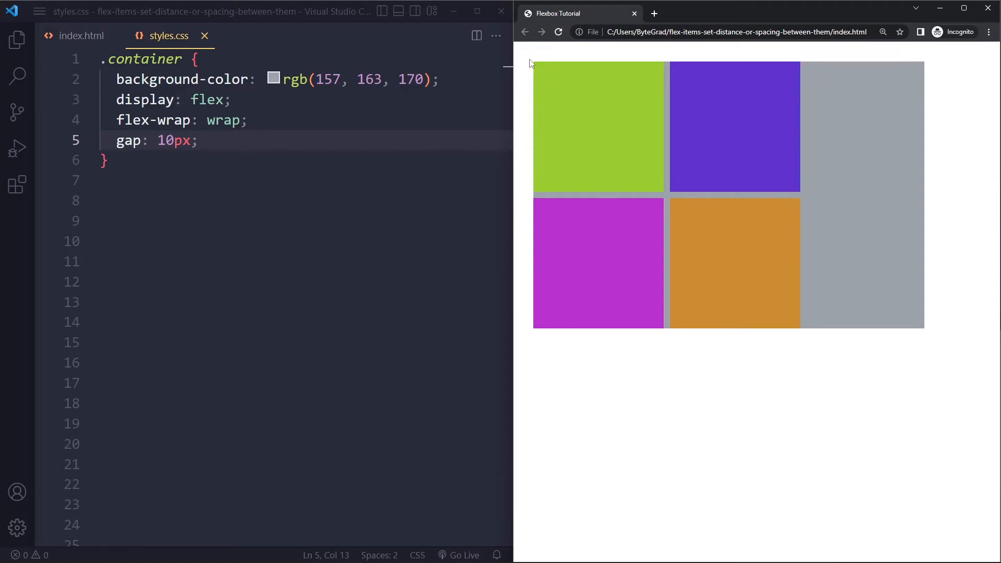
mouse_move(693, 72)
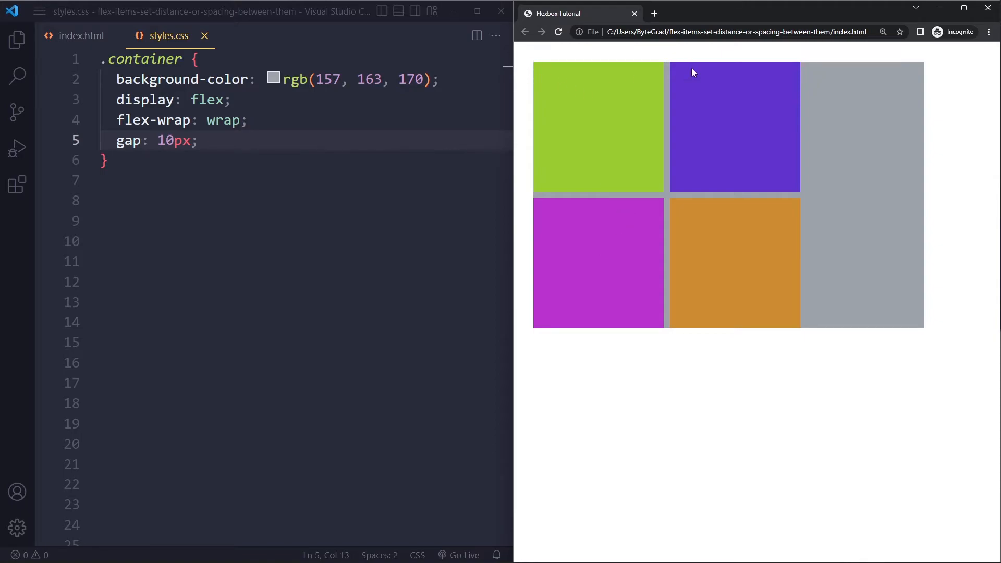
mouse_move(580, 70)
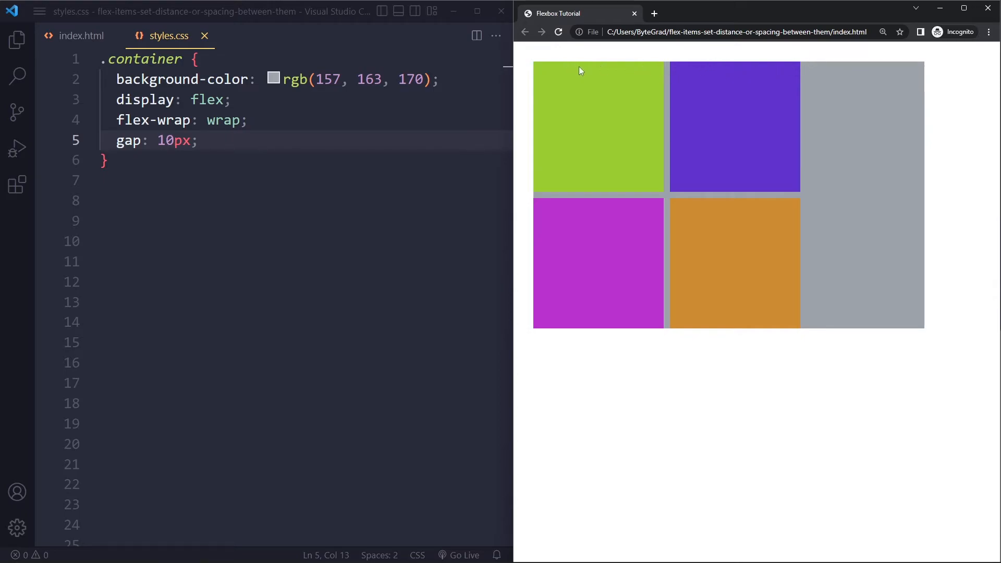
mouse_move(690, 339)
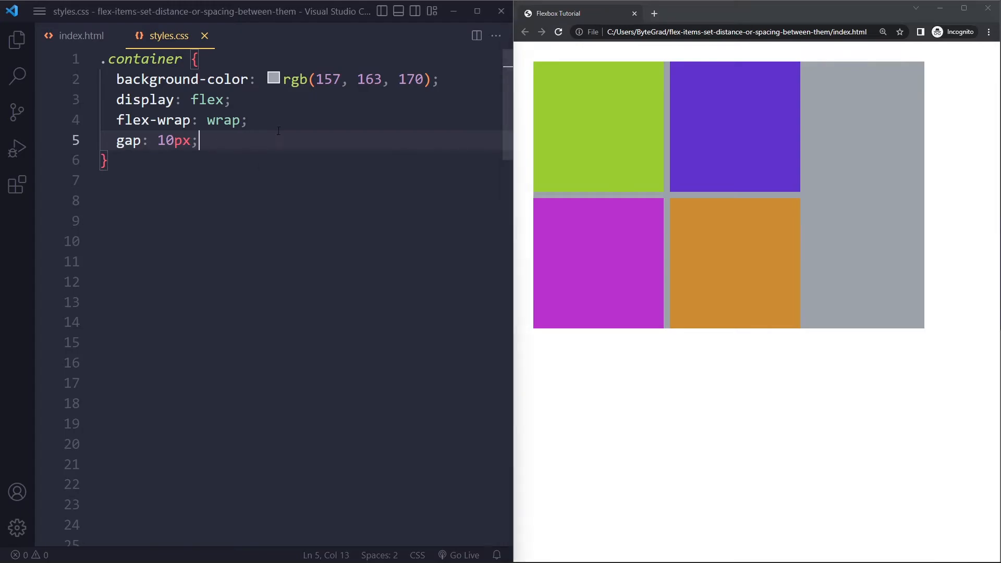
key("Enter")
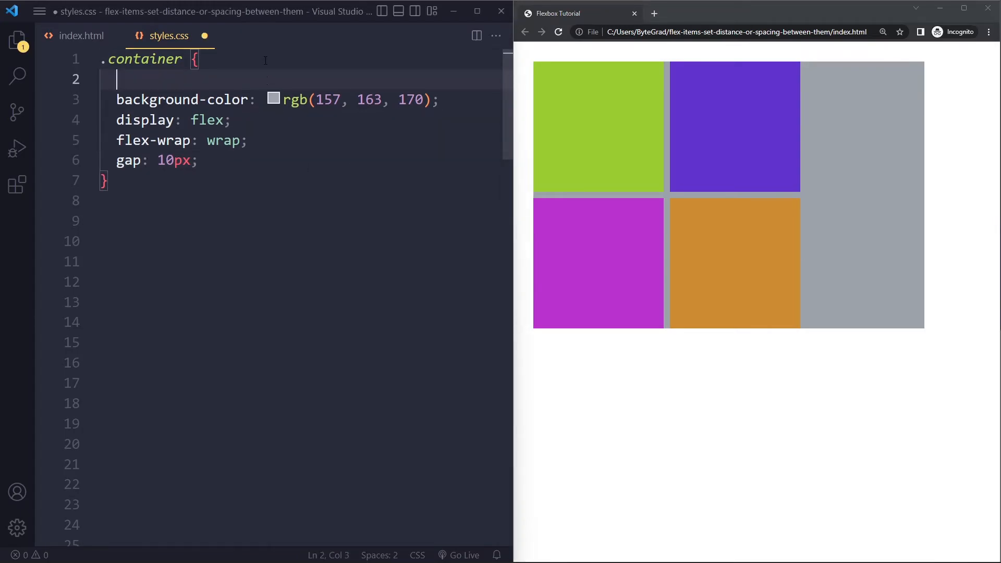
Add 'padding: 20px;' at the top of the .container rule.
type("padding: 20px;")
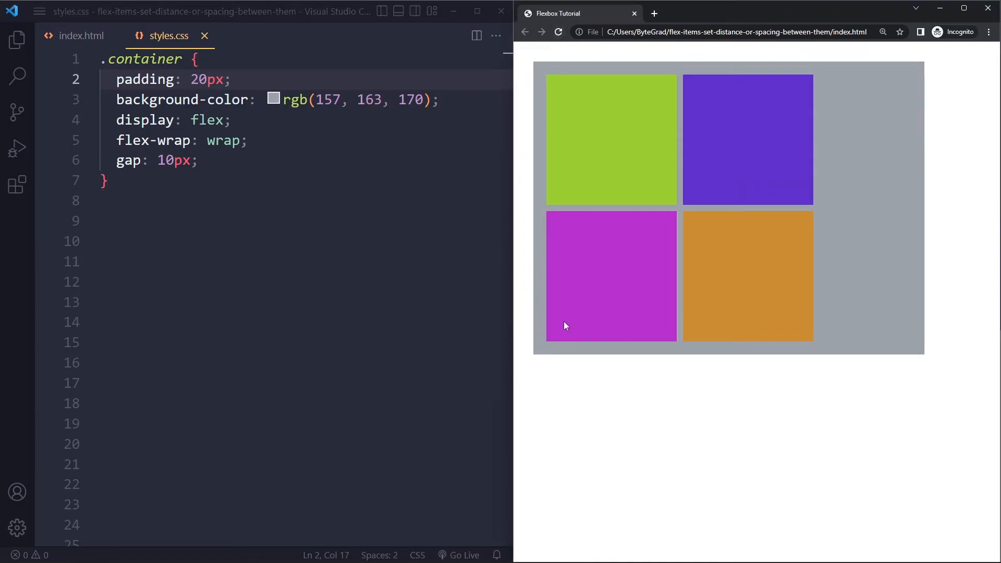
mouse_move(591, 60)
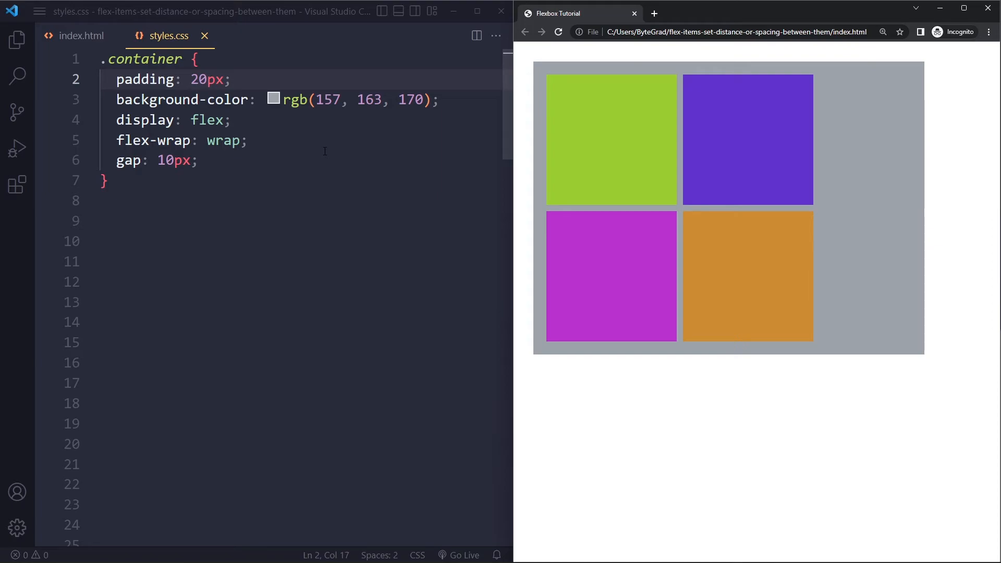
mouse_move(312, 160)
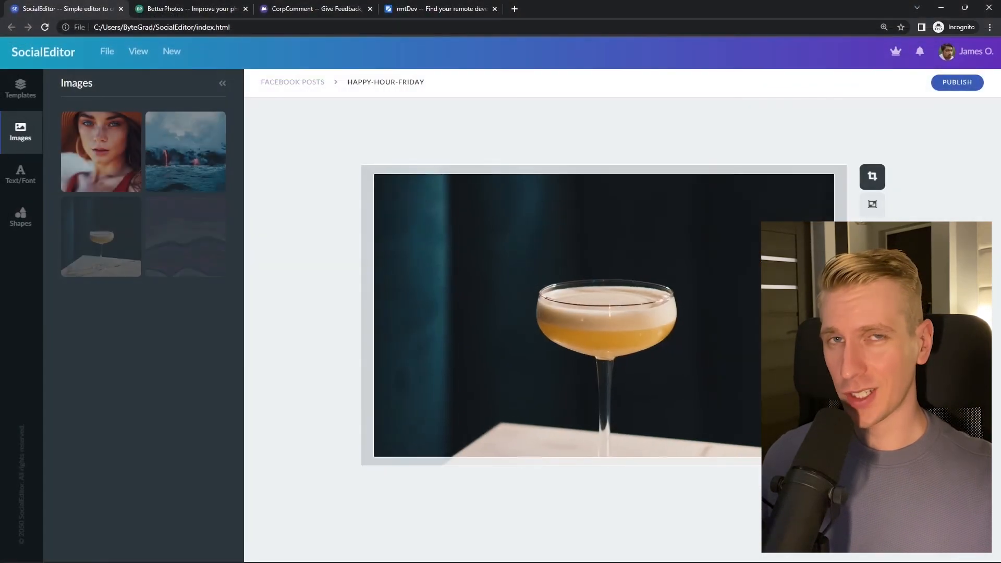
left_click(189, 8)
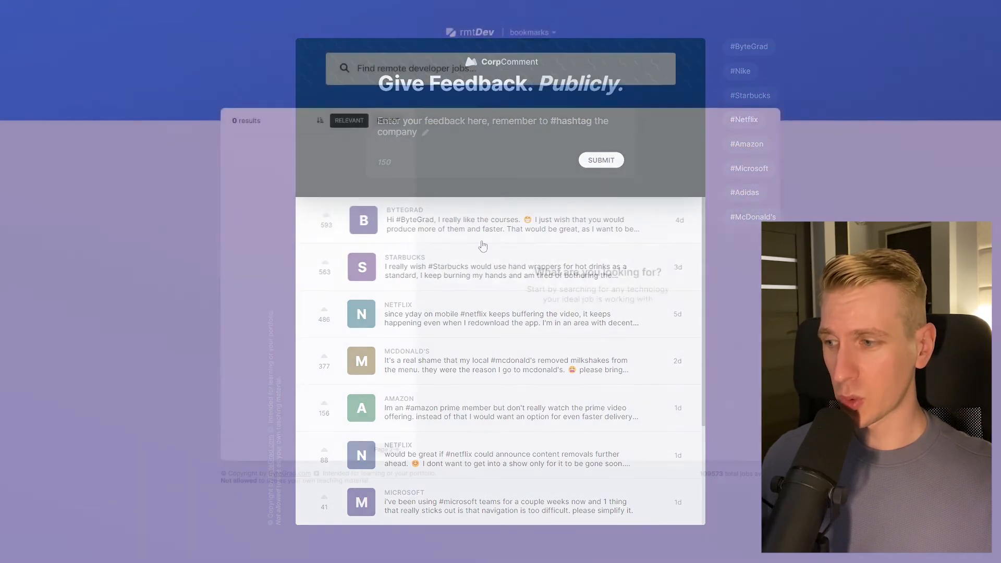
type("react devel")
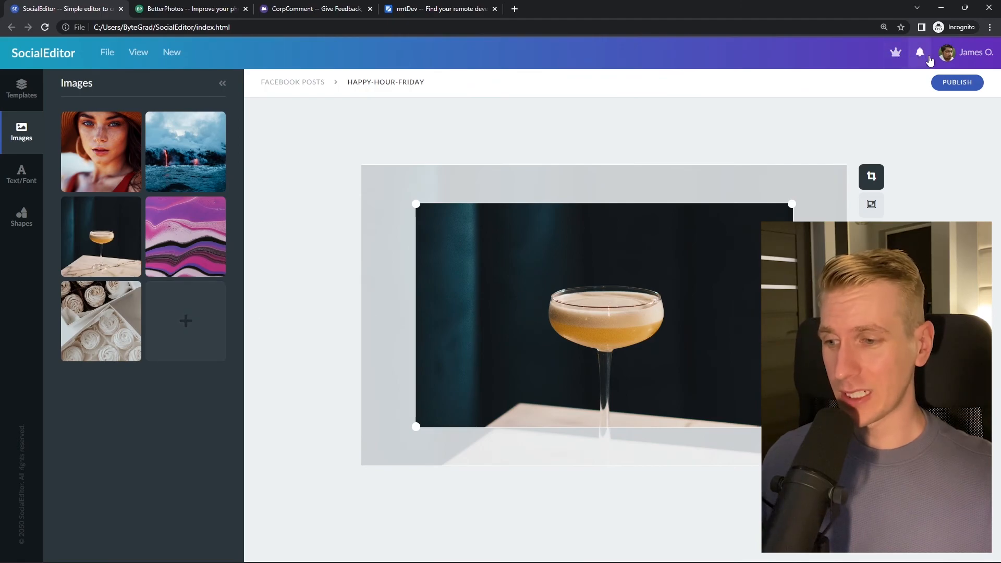
left_click(189, 8)
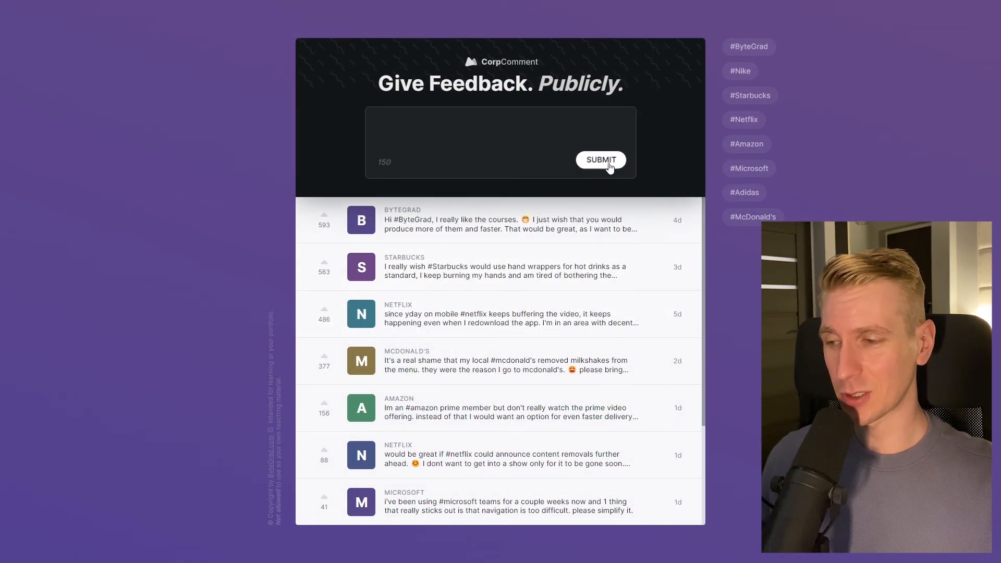
mouse_move(743, 177)
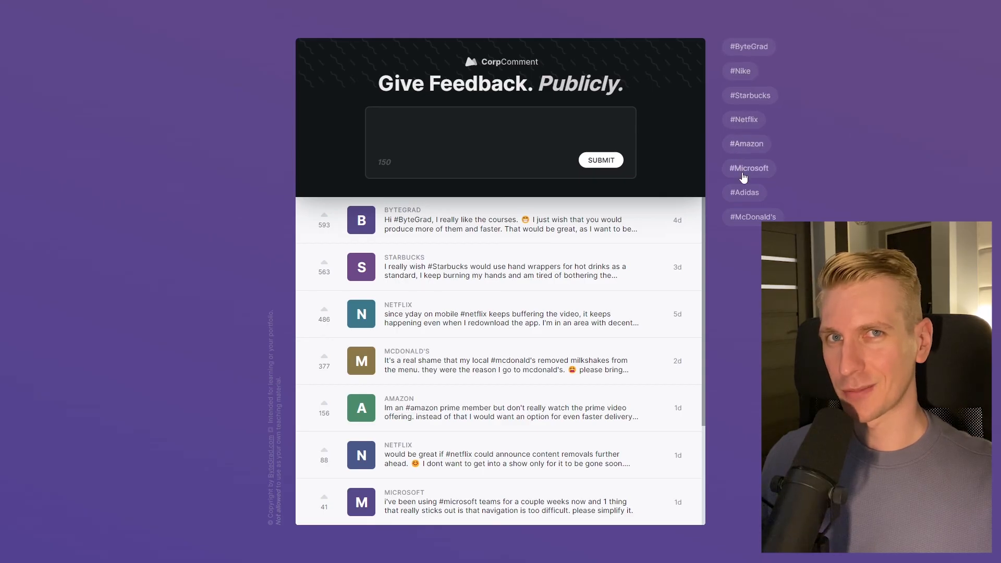